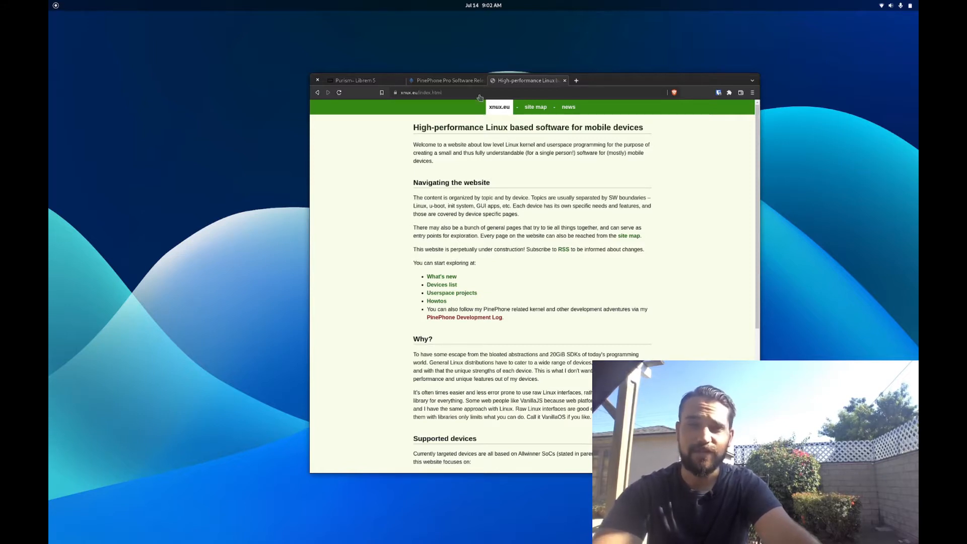
- Show the Manjaro ARM section of the PinePhone Pro Software Releases wiki page
{"action": "left_click", "coordinate": [445, 80]}
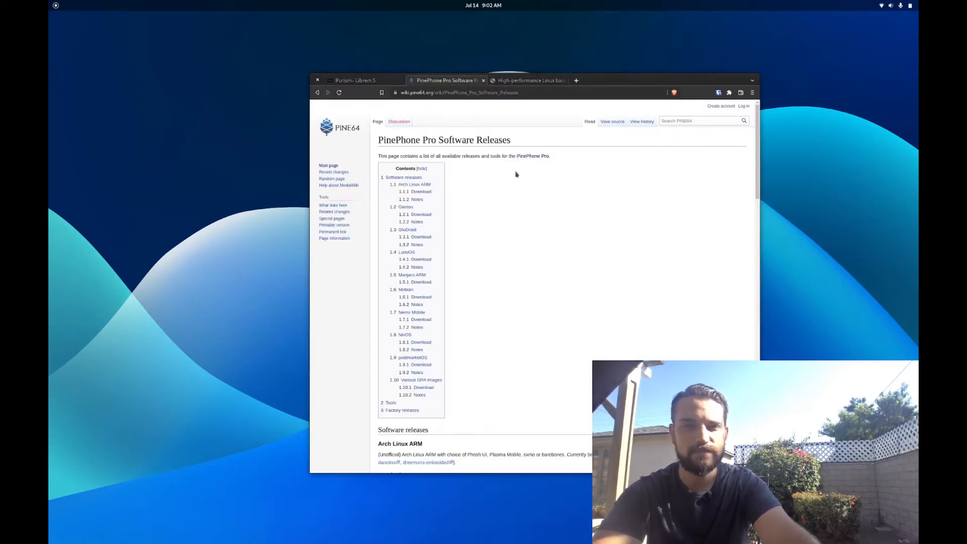
{"action": "scroll", "scroll_direction": "down", "scroll_amount": 3}
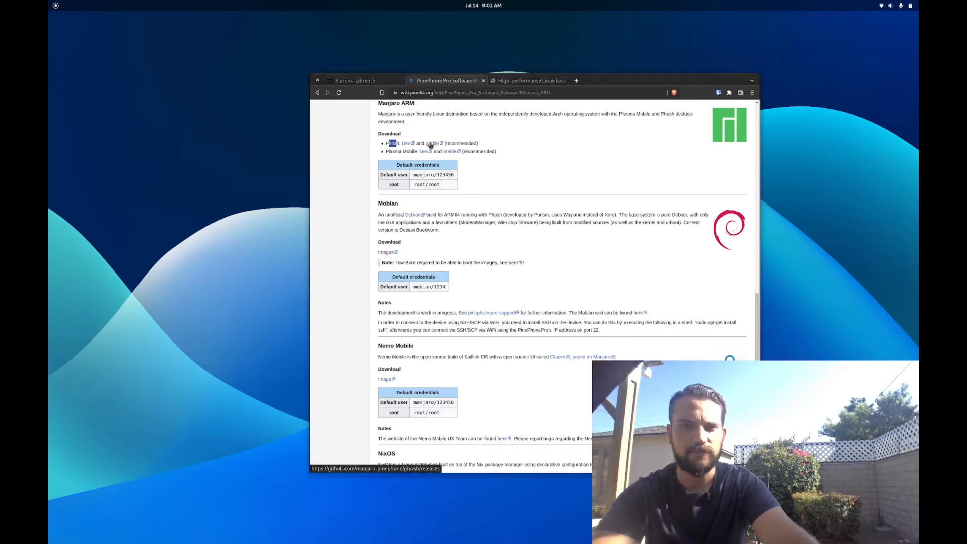
- Follow the Phosh Dev link to GitHub's manjaro-pinephone/phosh Beta 25 release
{"action": "left_click", "coordinate": [390, 142]}
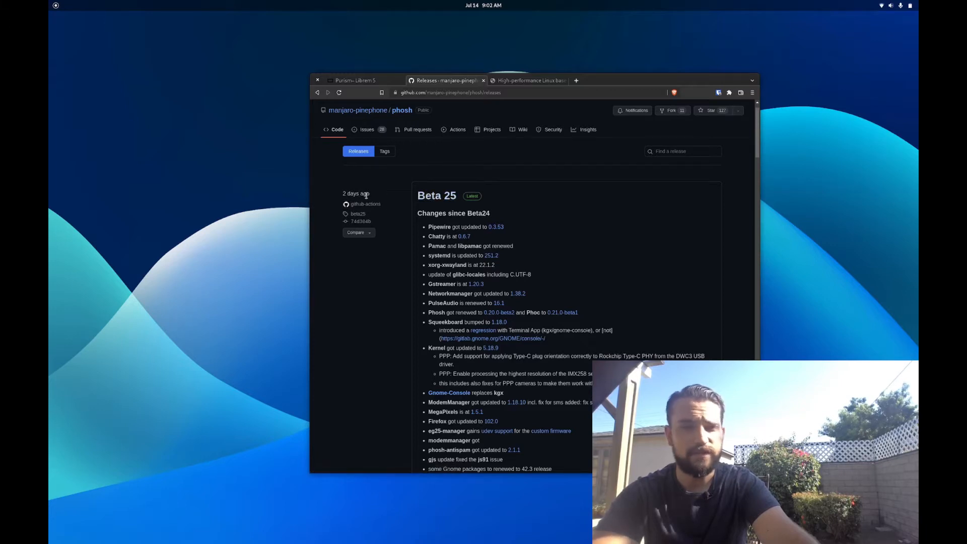
{"action": "mouse_move", "coordinate": [508, 281]}
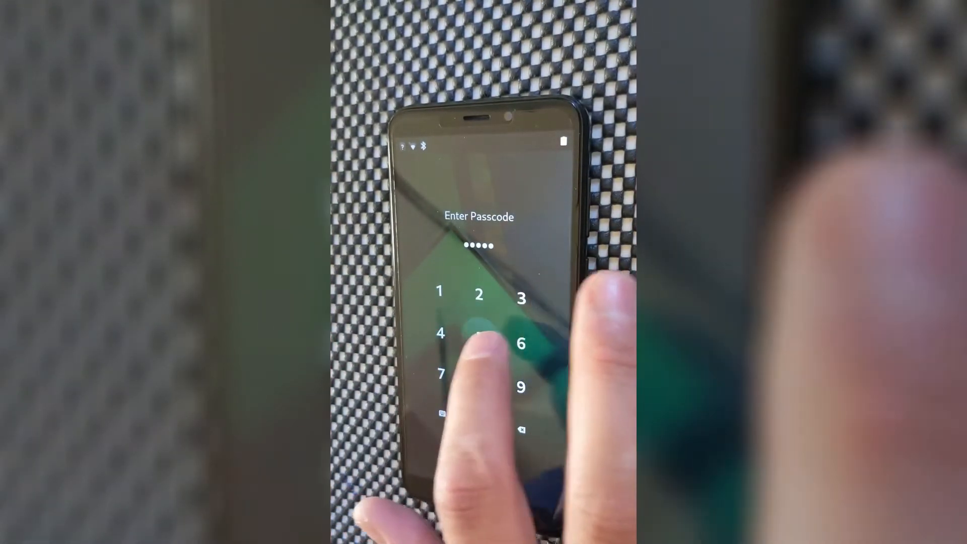
- Unlock the PinePhone Pro with its passcode and scroll through the full app grid
{"action": "left_click", "coordinate": [478, 332]}
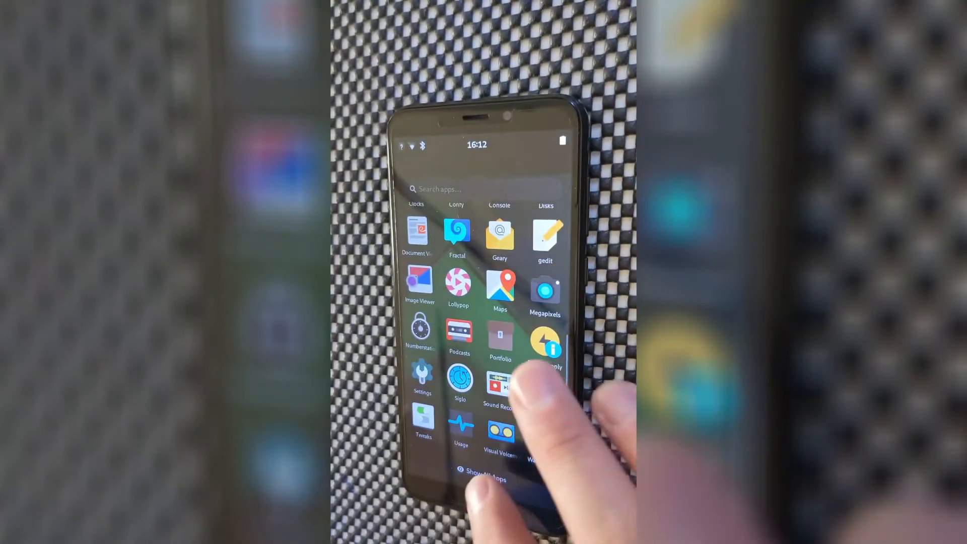
{"action": "left_click", "coordinate": [484, 479]}
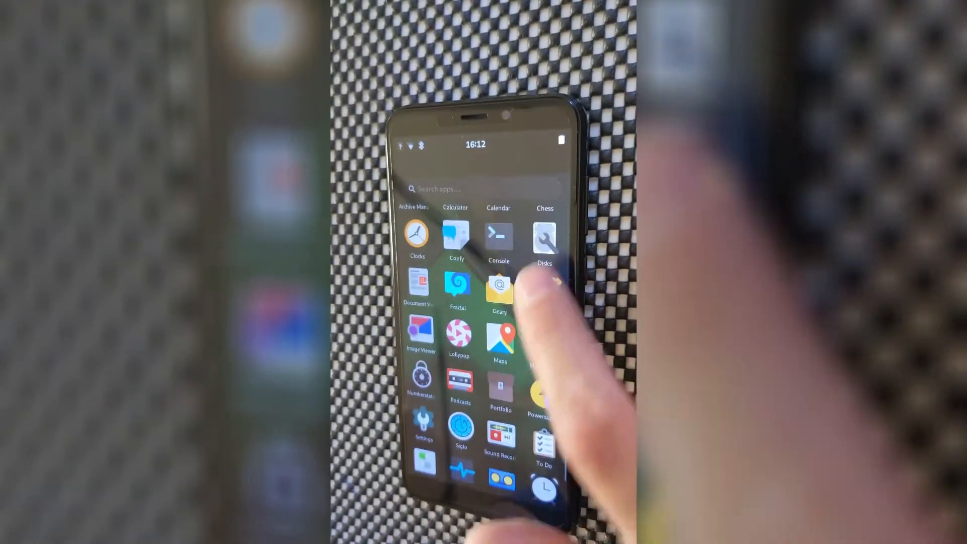
{"action": "scroll", "scroll_direction": "down", "scroll_amount": 3}
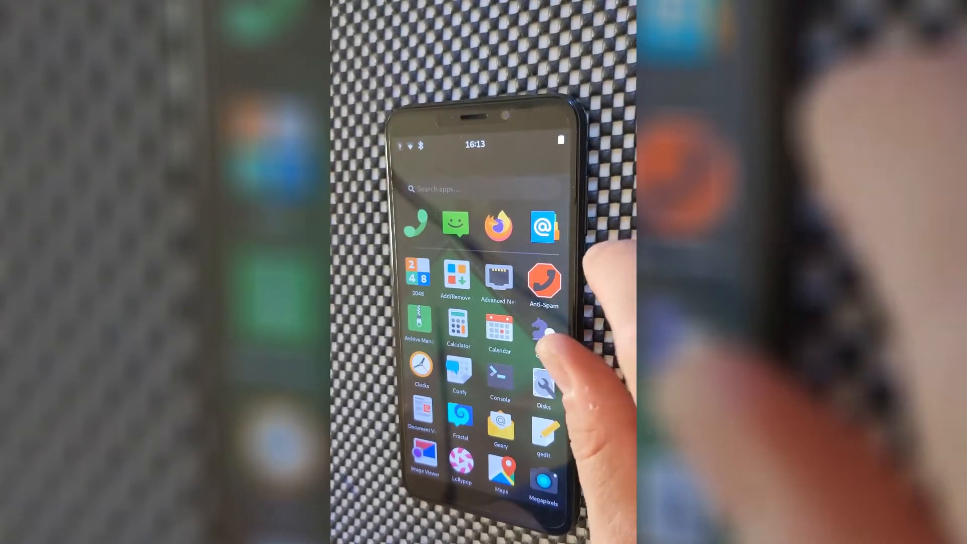
{"action": "scroll", "scroll_direction": "down", "scroll_amount": 3}
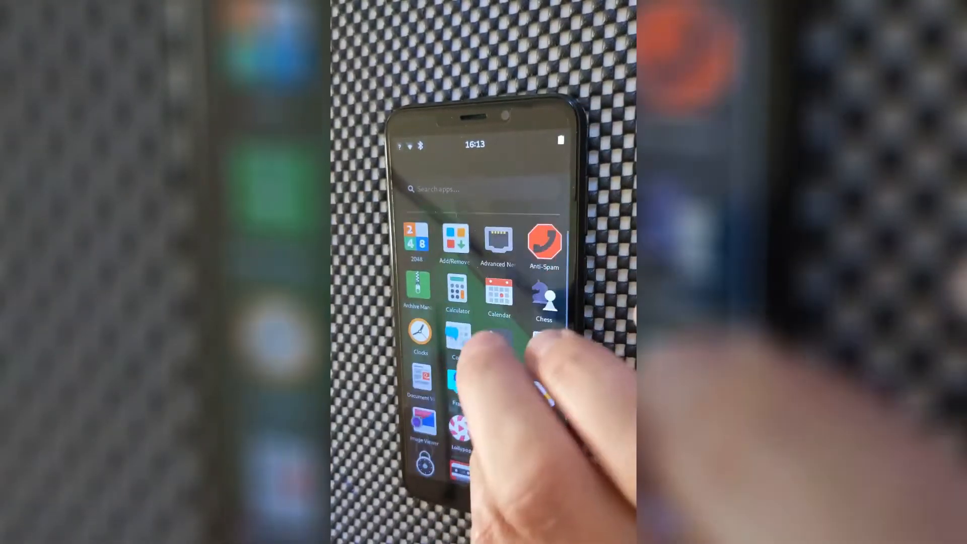
{"action": "scroll", "scroll_direction": "down", "scroll_amount": 3}
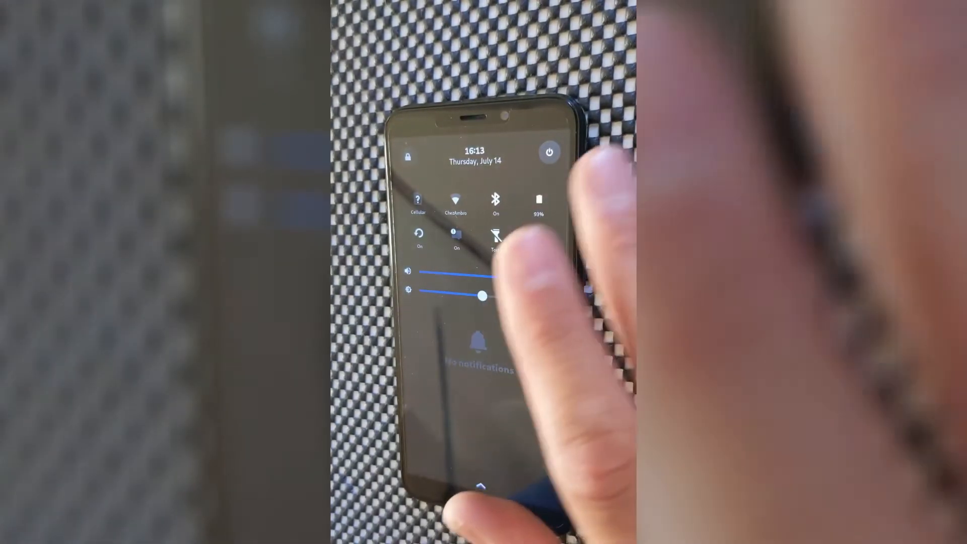
{"action": "left_click_drag", "start_coordinate": [483, 279], "coordinate": [549, 281]}
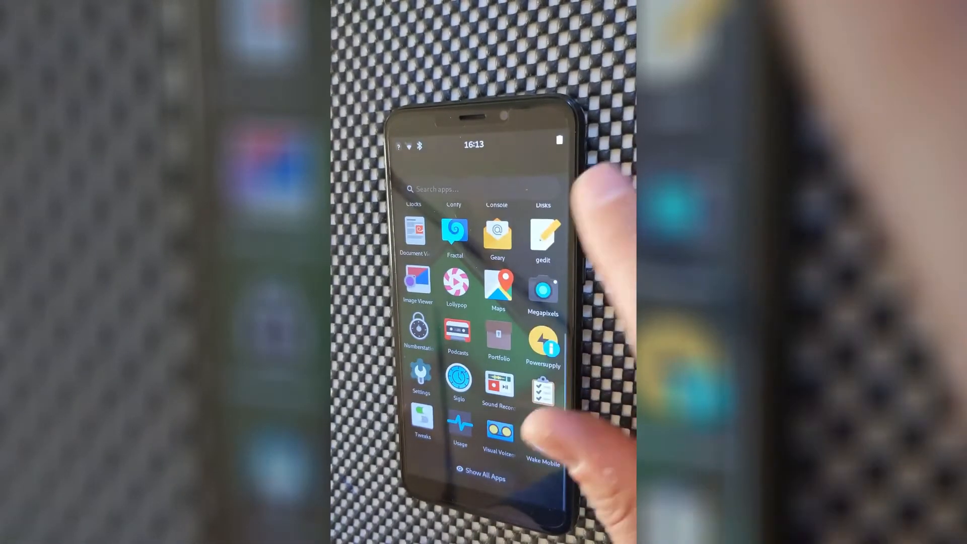
{"action": "scroll", "scroll_direction": "down", "scroll_amount": 3}
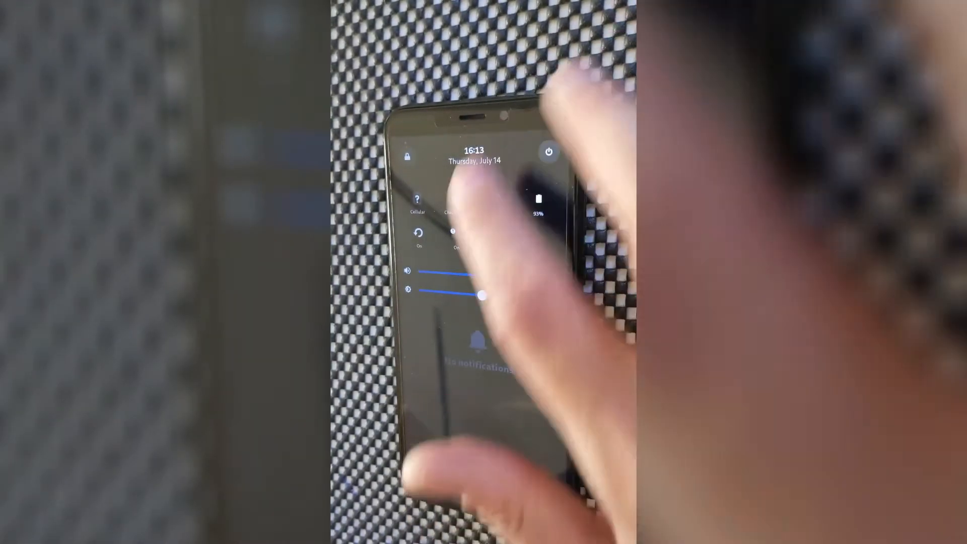
{"action": "left_click_drag", "start_coordinate": [482, 281], "coordinate": [550, 282]}
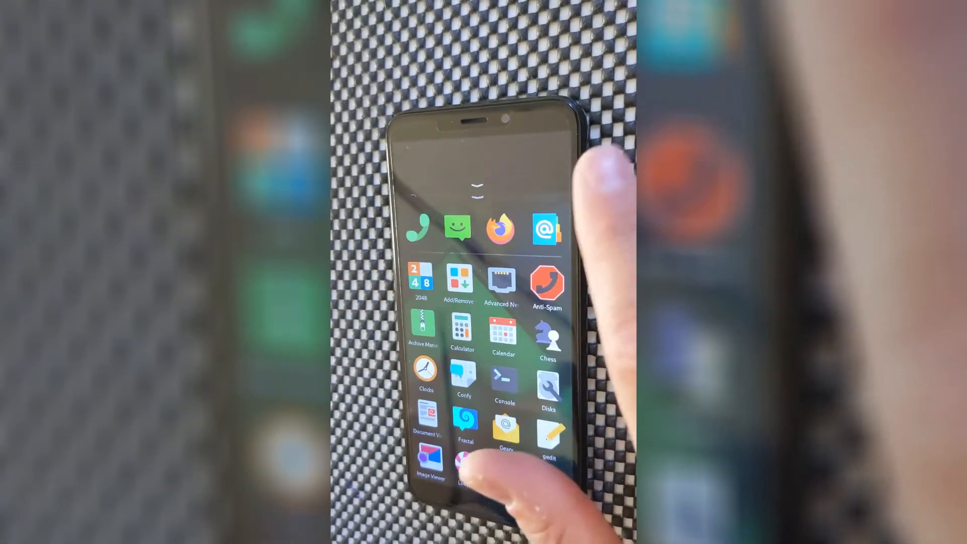
- Launch Firefox and start the YouTube cat video so media controls appear in quick settings
{"action": "left_click", "coordinate": [499, 226]}
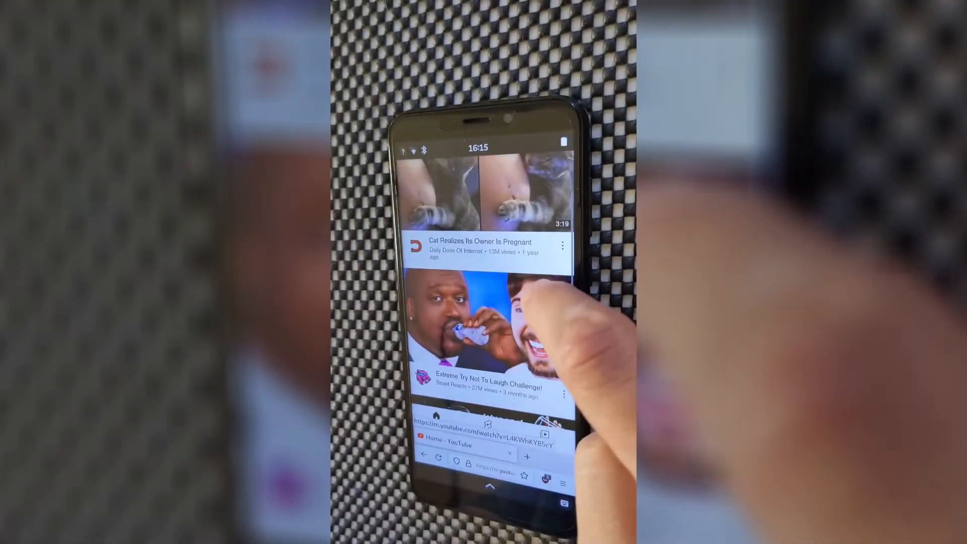
{"action": "scroll", "scroll_direction": "down", "scroll_amount": 3}
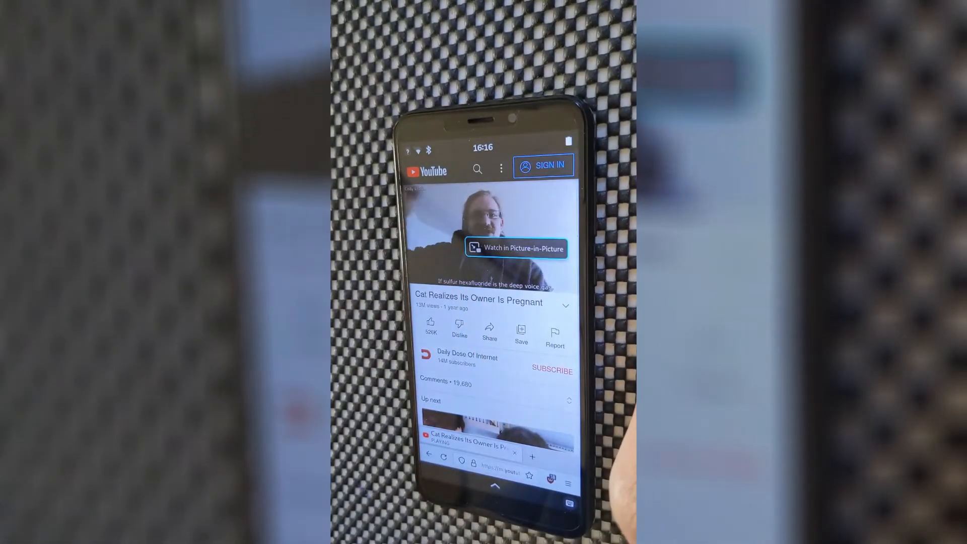
{"action": "left_click", "coordinate": [491, 235]}
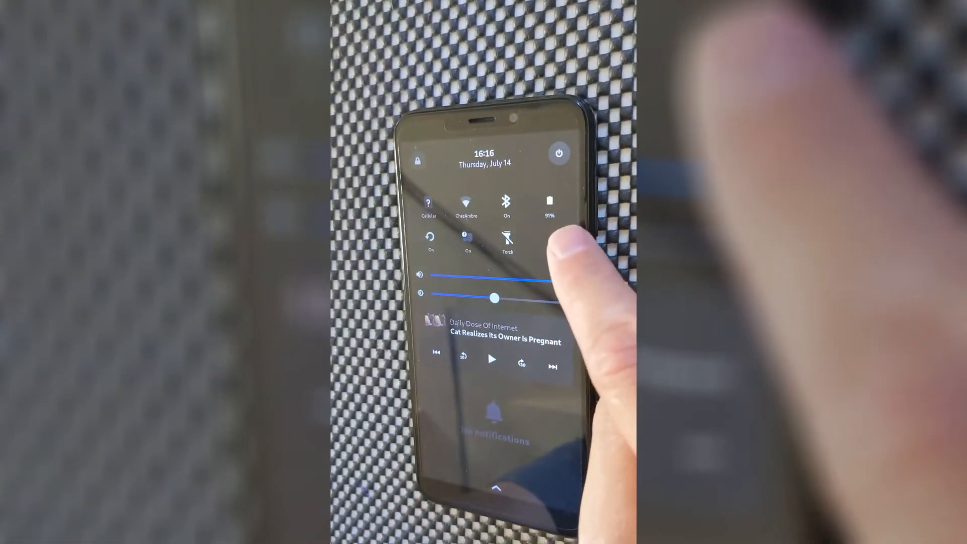
- Swipe away the quick settings shade to return to the Phosh app overview
{"action": "left_click_drag", "start_coordinate": [494, 282], "coordinate": [558, 281]}
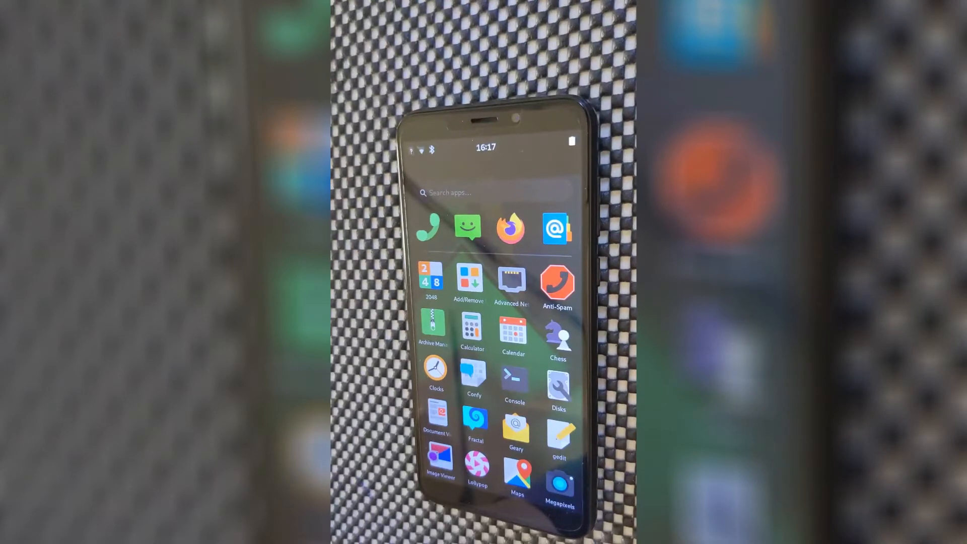
{"action": "scroll", "scroll_direction": "down", "scroll_amount": 3}
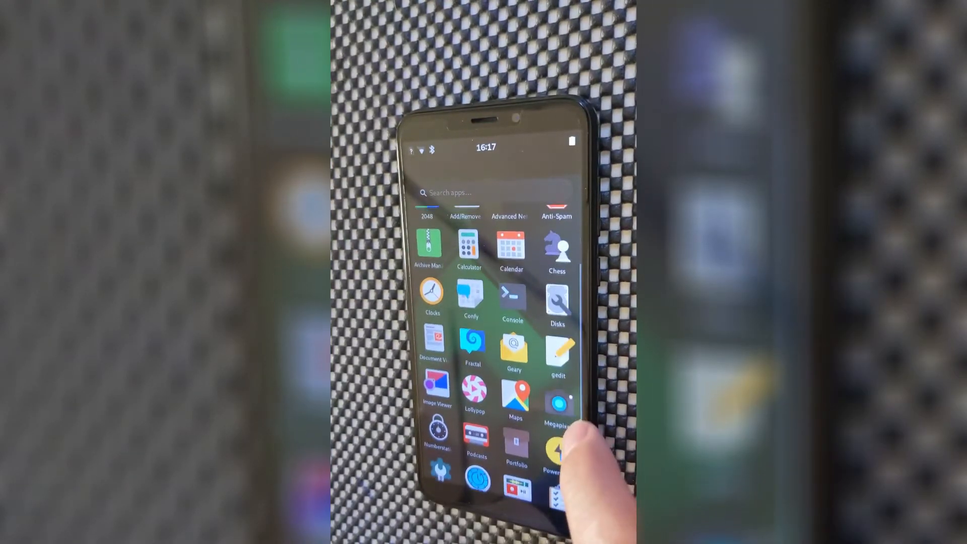
{"action": "left_click", "coordinate": [557, 401]}
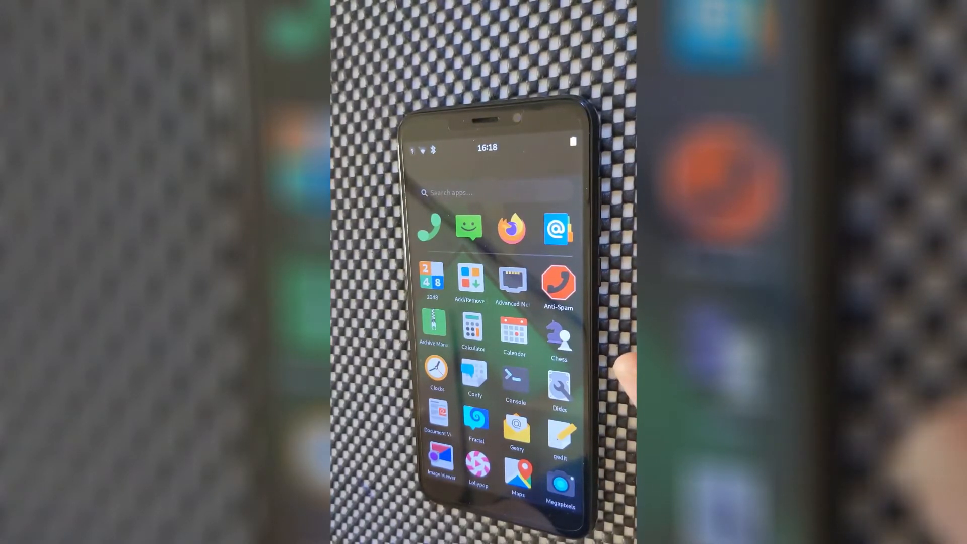
{"action": "mouse_move", "coordinate": [629, 352]}
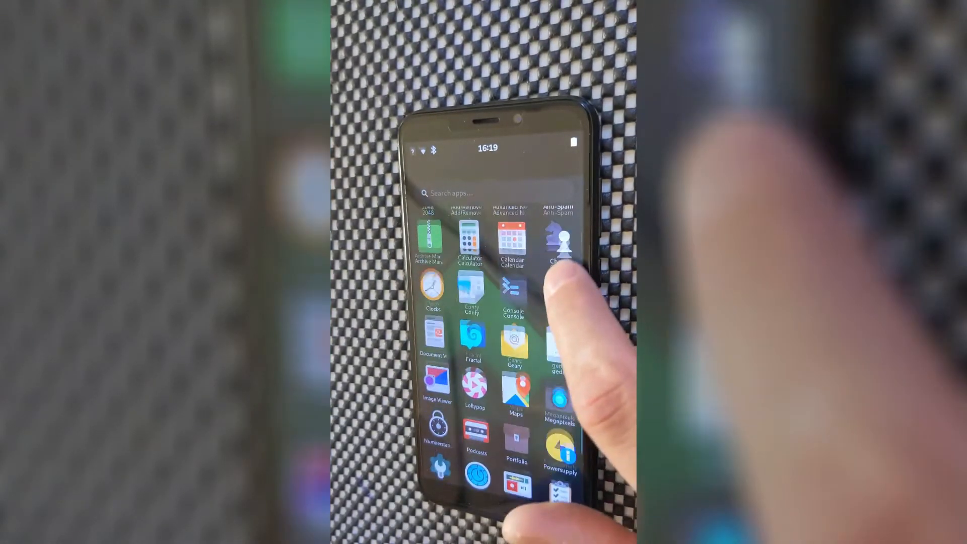
{"action": "scroll", "scroll_direction": "down", "scroll_amount": 3}
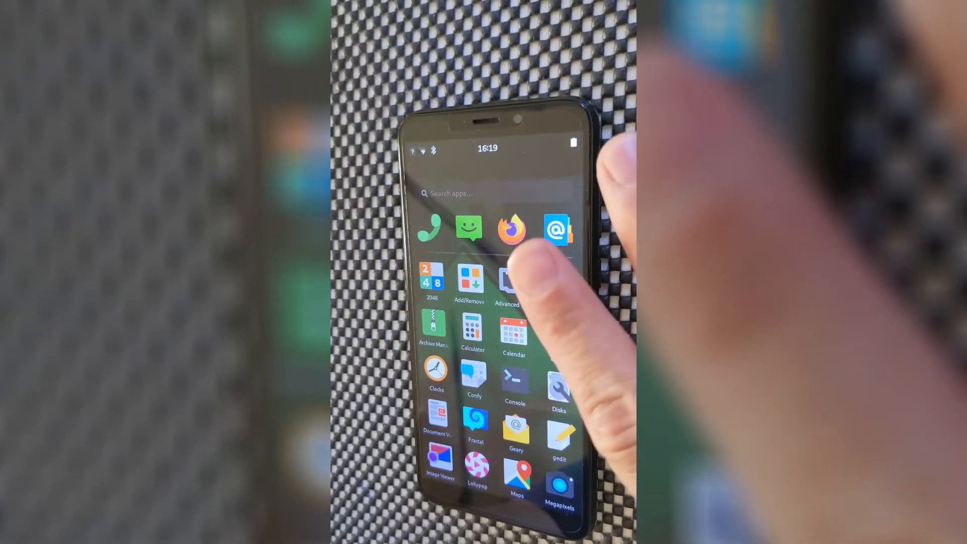
{"action": "scroll", "scroll_direction": "down", "scroll_amount": 3}
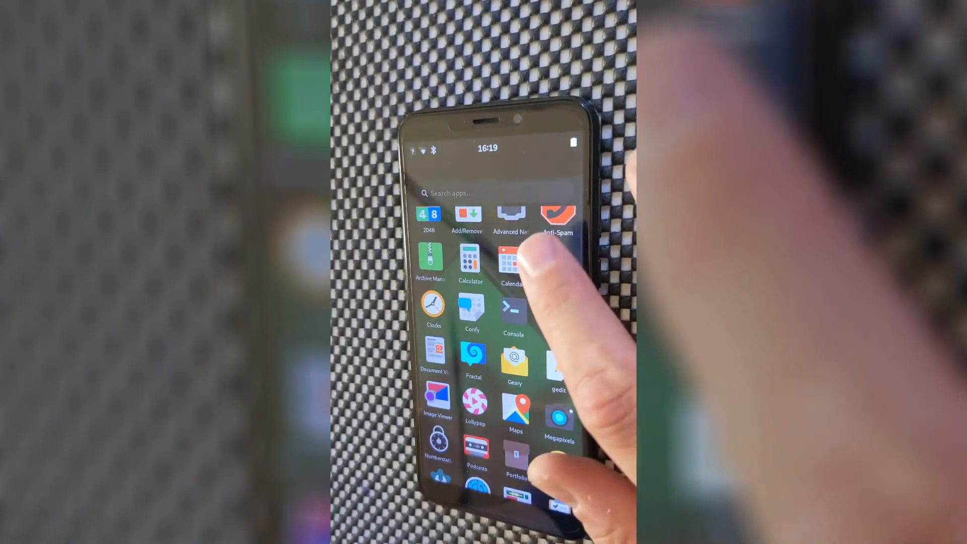
{"action": "scroll", "scroll_direction": "down", "scroll_amount": 3}
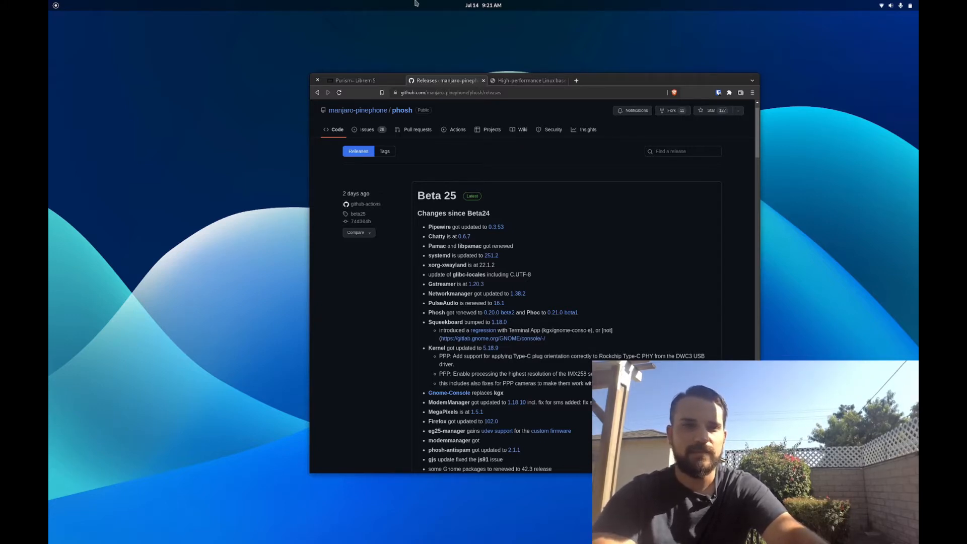
- Bring up Purism's Librem 5 product page and skim its opening specifications
{"action": "left_click", "coordinate": [355, 80]}
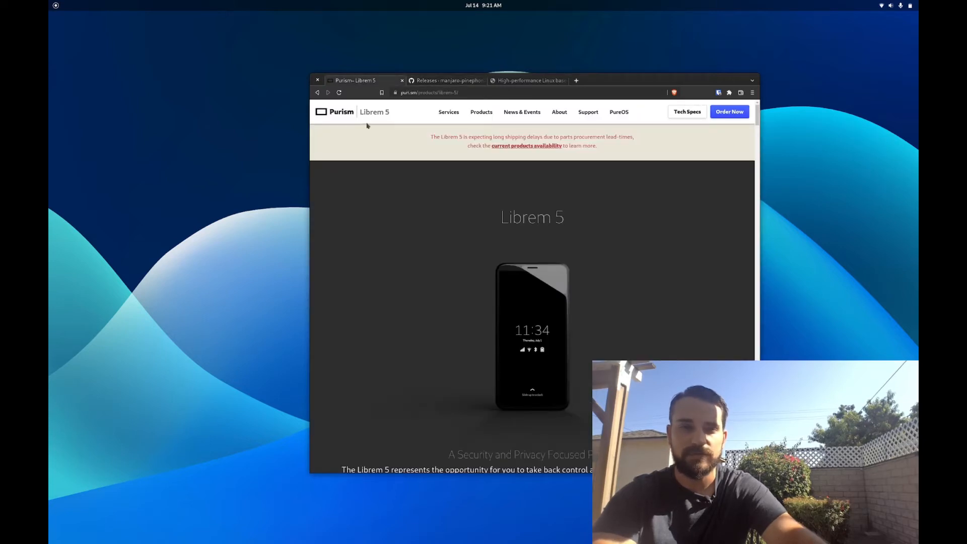
{"action": "scroll", "scroll_direction": "down", "scroll_amount": 3}
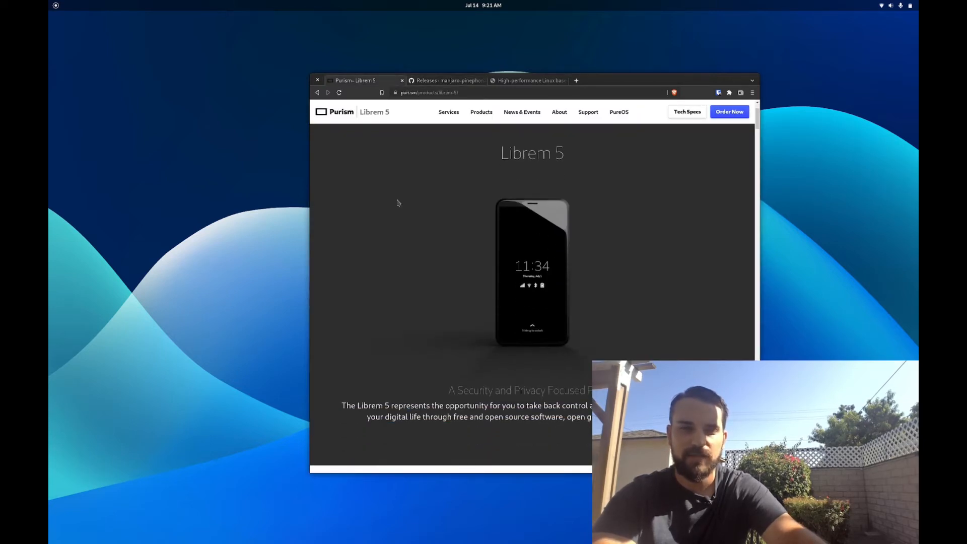
{"action": "scroll", "scroll_direction": "down", "scroll_amount": 3}
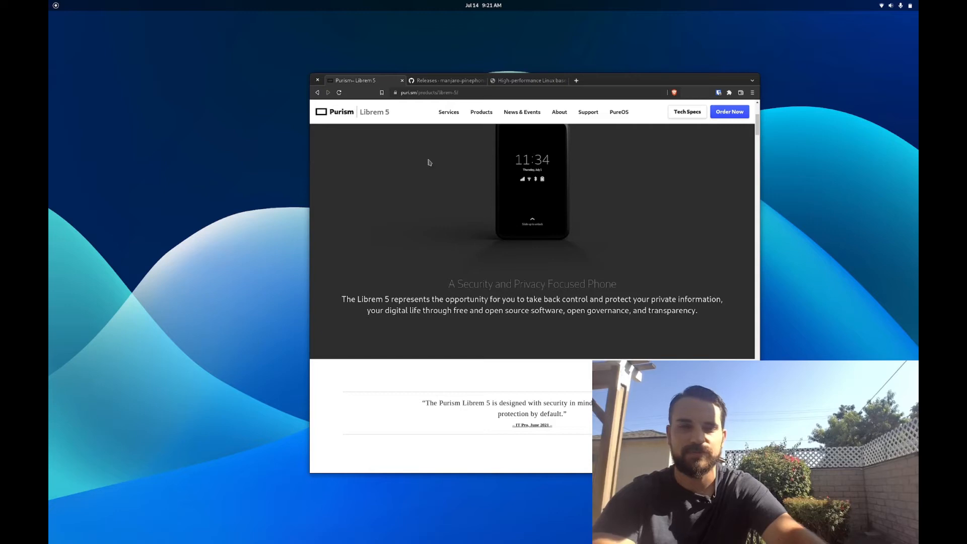
{"action": "scroll", "scroll_direction": "up", "scroll_amount": 3}
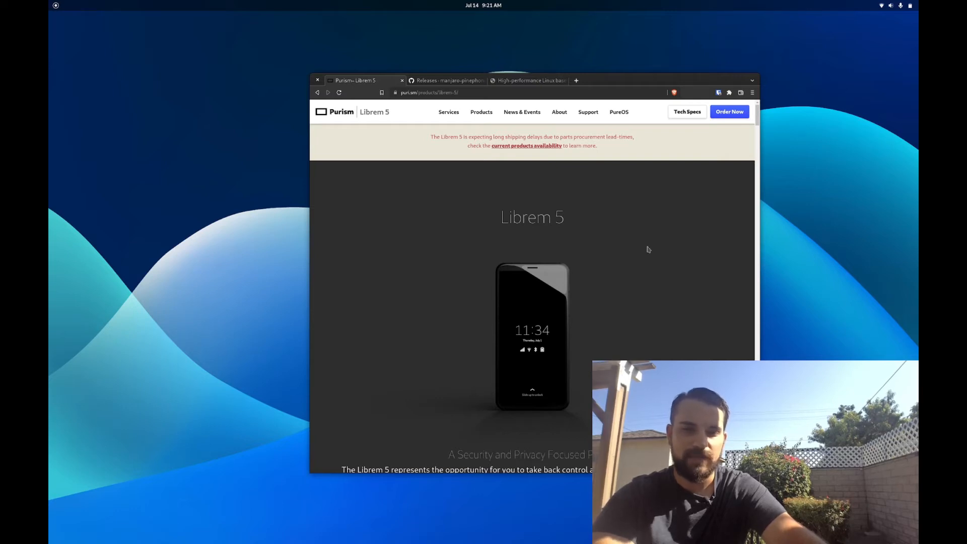
- Scroll further through the Librem 5 specification details
{"action": "scroll", "scroll_direction": "down", "scroll_amount": 3}
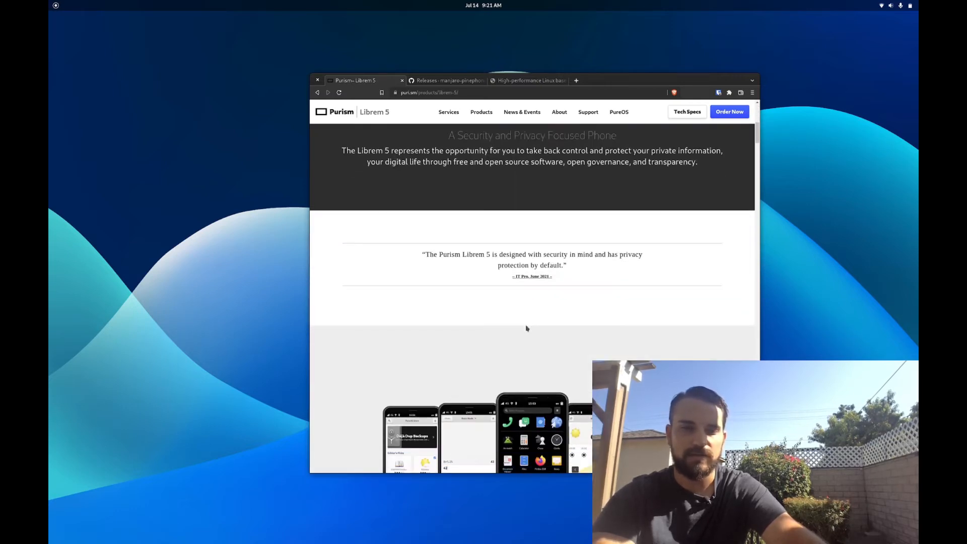
{"action": "scroll", "scroll_direction": "down", "scroll_amount": 3}
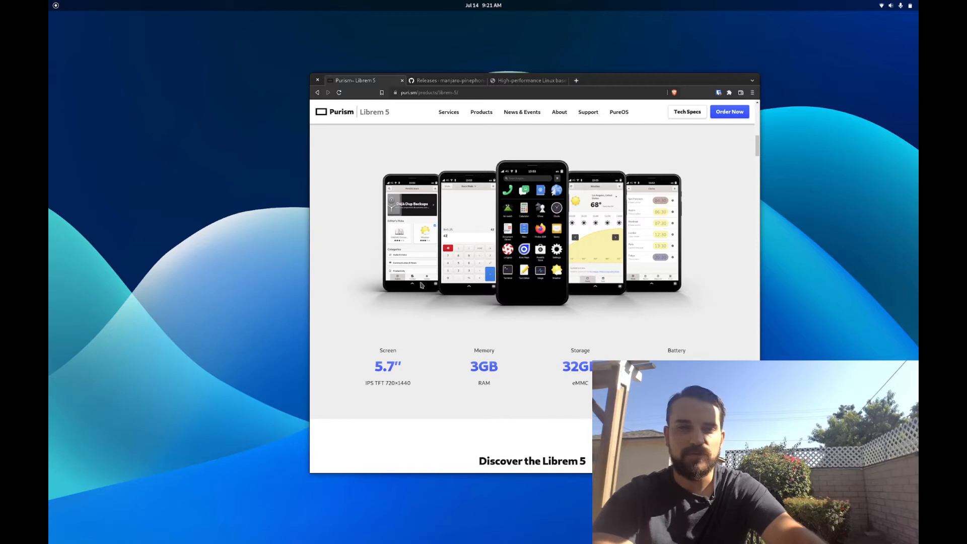
{"action": "mouse_move", "coordinate": [488, 312]}
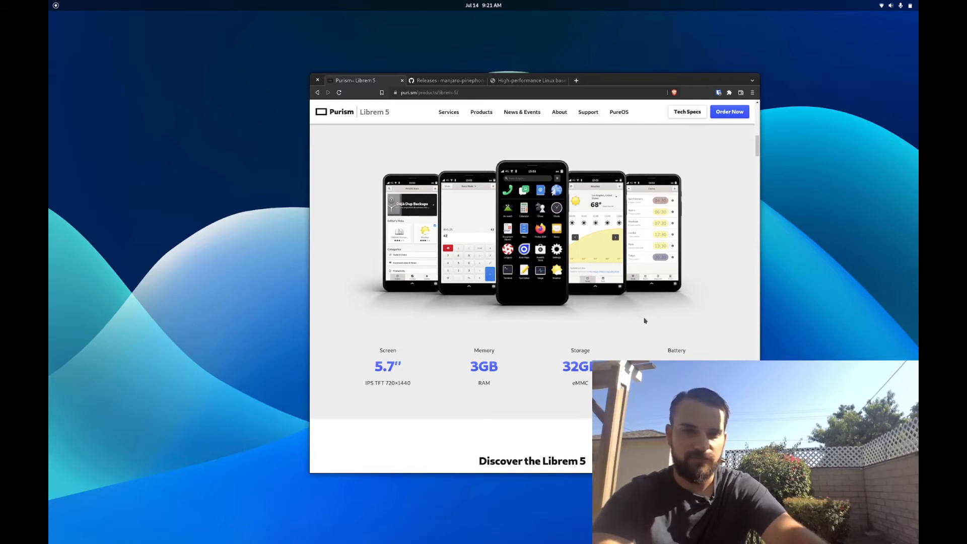
{"action": "mouse_move", "coordinate": [571, 316]}
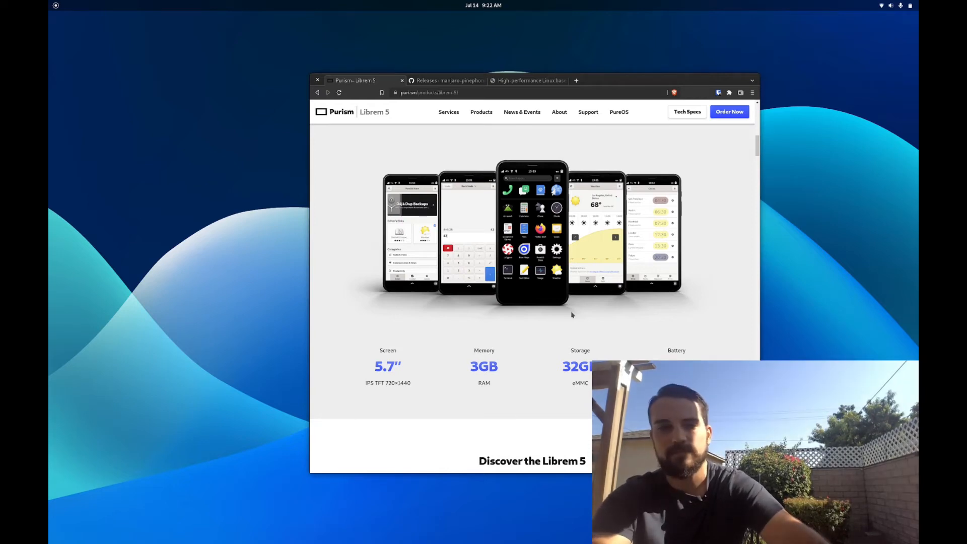
{"action": "scroll", "scroll_direction": "down", "scroll_amount": 3}
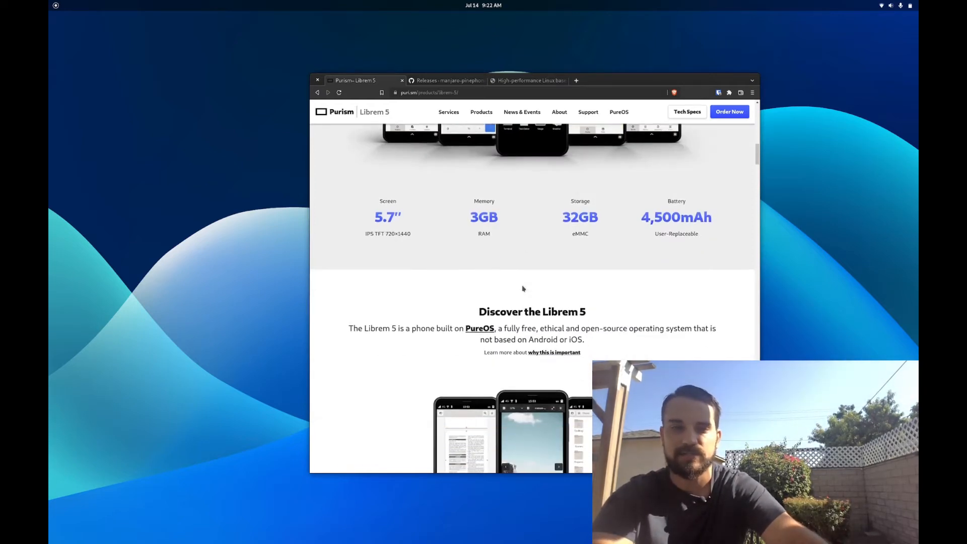
{"action": "scroll", "scroll_direction": "down", "scroll_amount": 3}
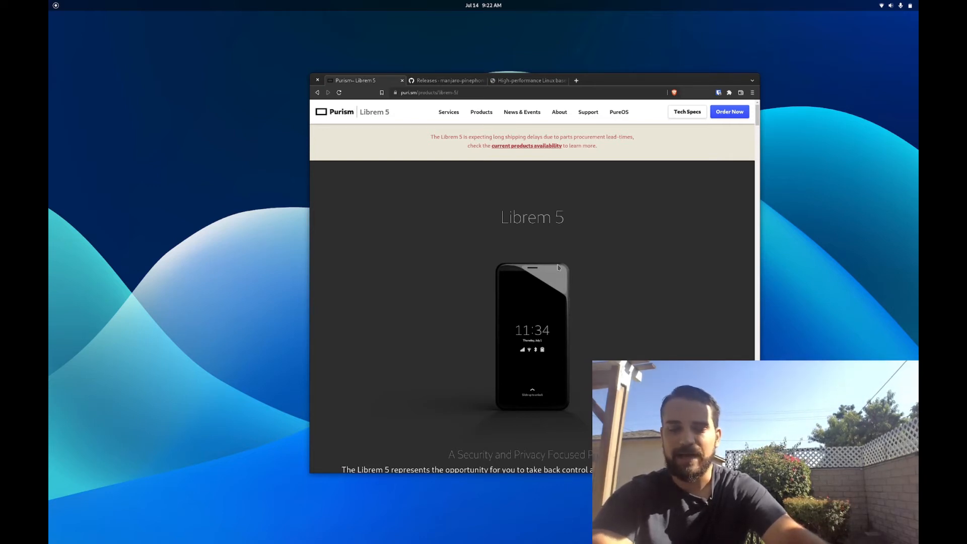
{"action": "mouse_move", "coordinate": [527, 322]}
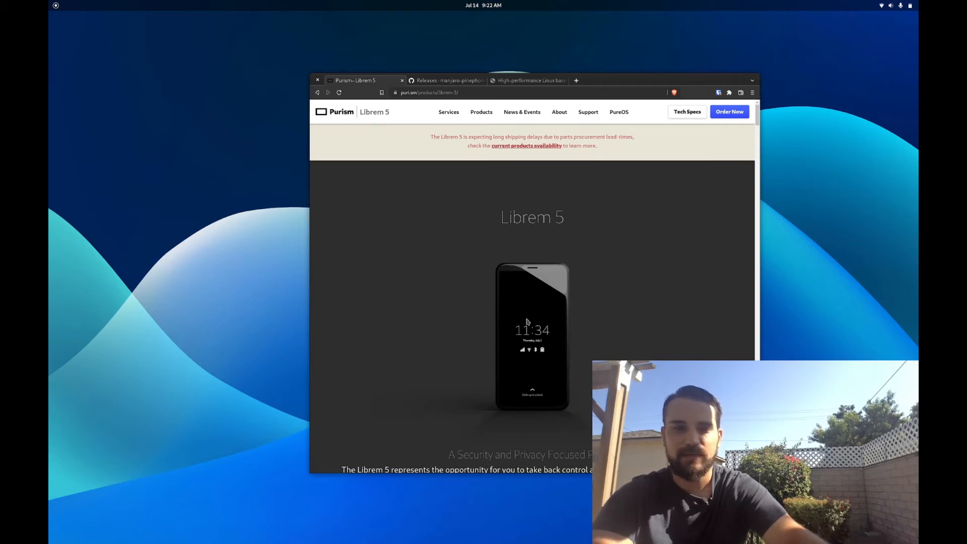
{"action": "mouse_move", "coordinate": [468, 249]}
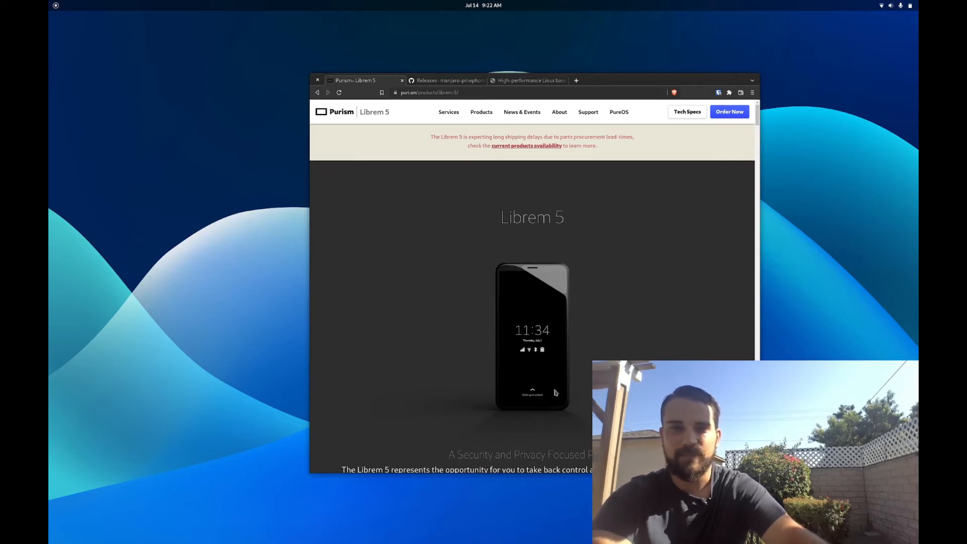
{"action": "mouse_move", "coordinate": [497, 169]}
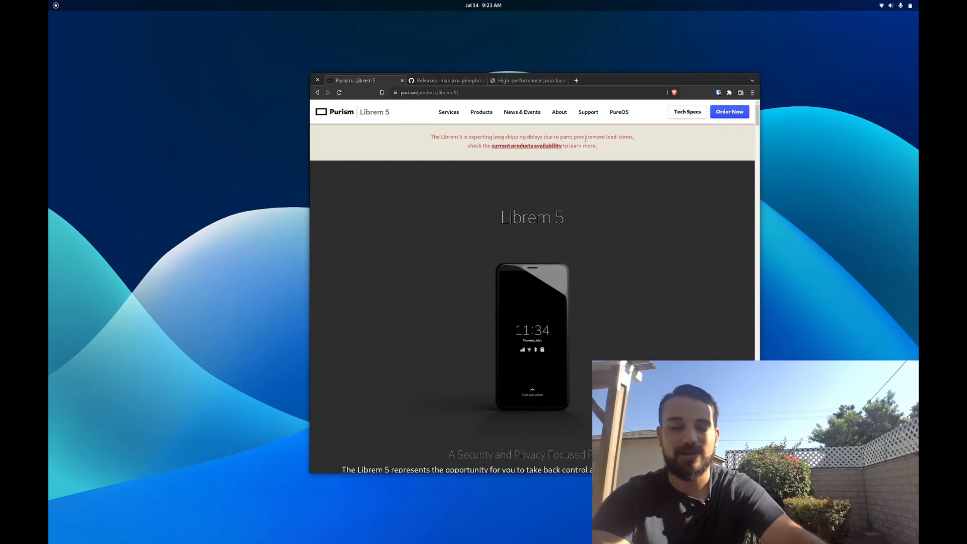
{"action": "mouse_move", "coordinate": [586, 255]}
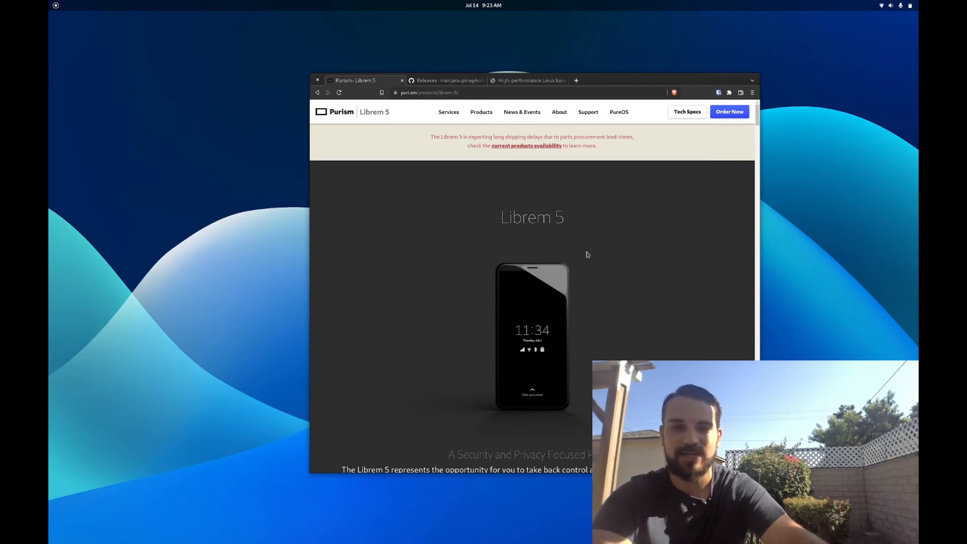
{"action": "mouse_move", "coordinate": [604, 311]}
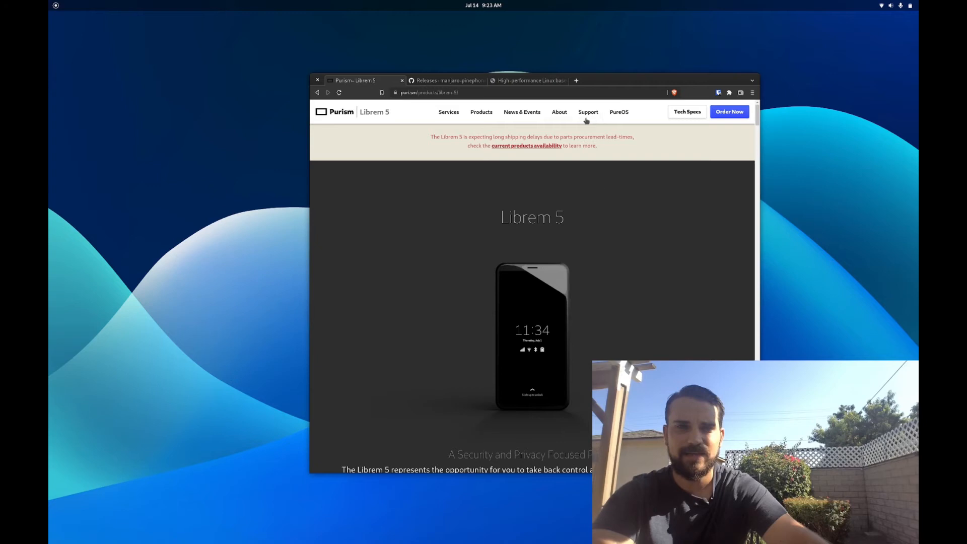
- Pass by the phosh releases tab to land on the xnux.eu home page
{"action": "left_click", "coordinate": [448, 81]}
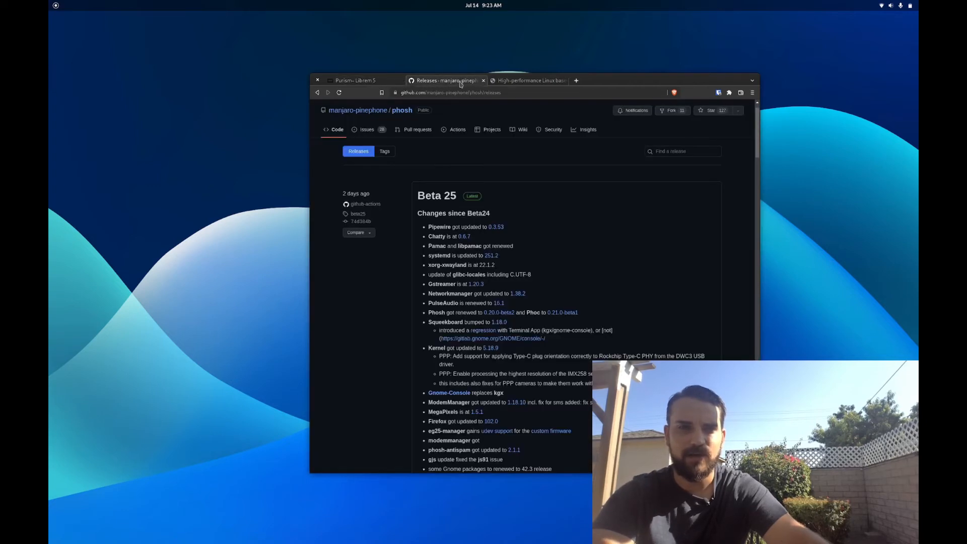
{"action": "left_click", "coordinate": [527, 81]}
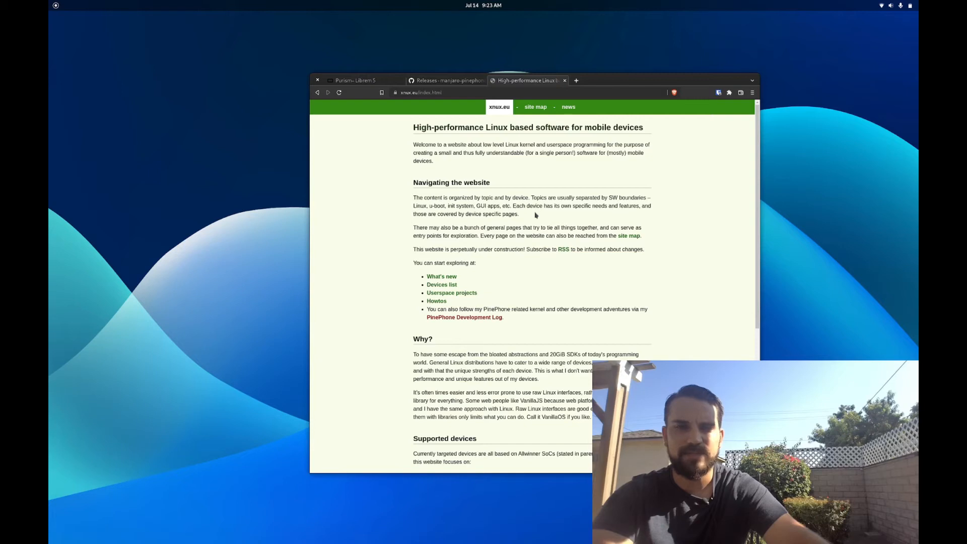
{"action": "mouse_move", "coordinate": [557, 253]}
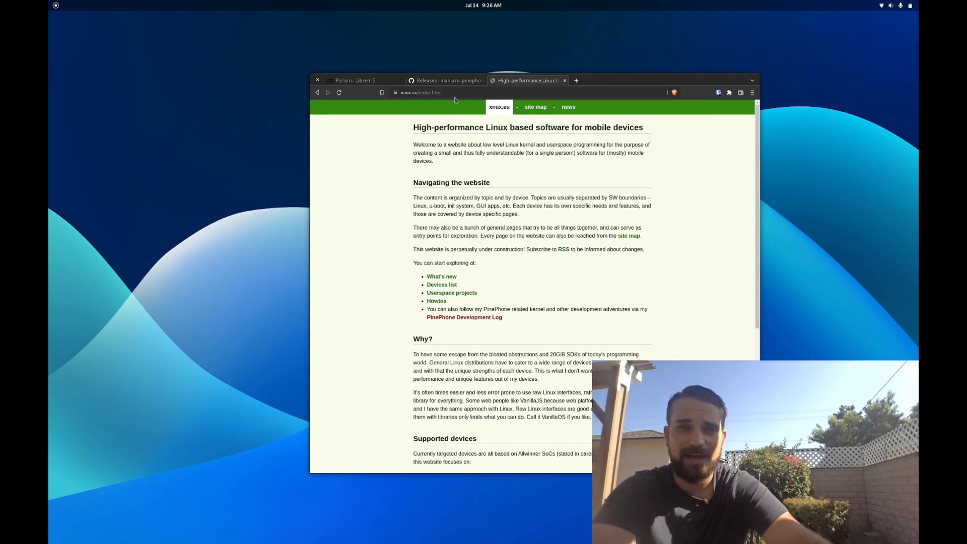
- Return to GitHub's manjaro-pinephone/phosh Beta 25 release notes
{"action": "left_click", "coordinate": [445, 81]}
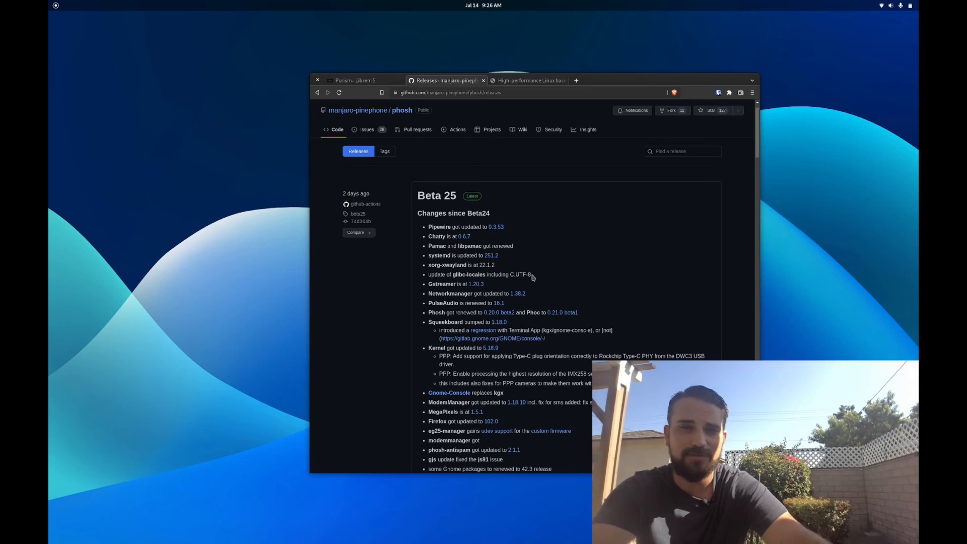